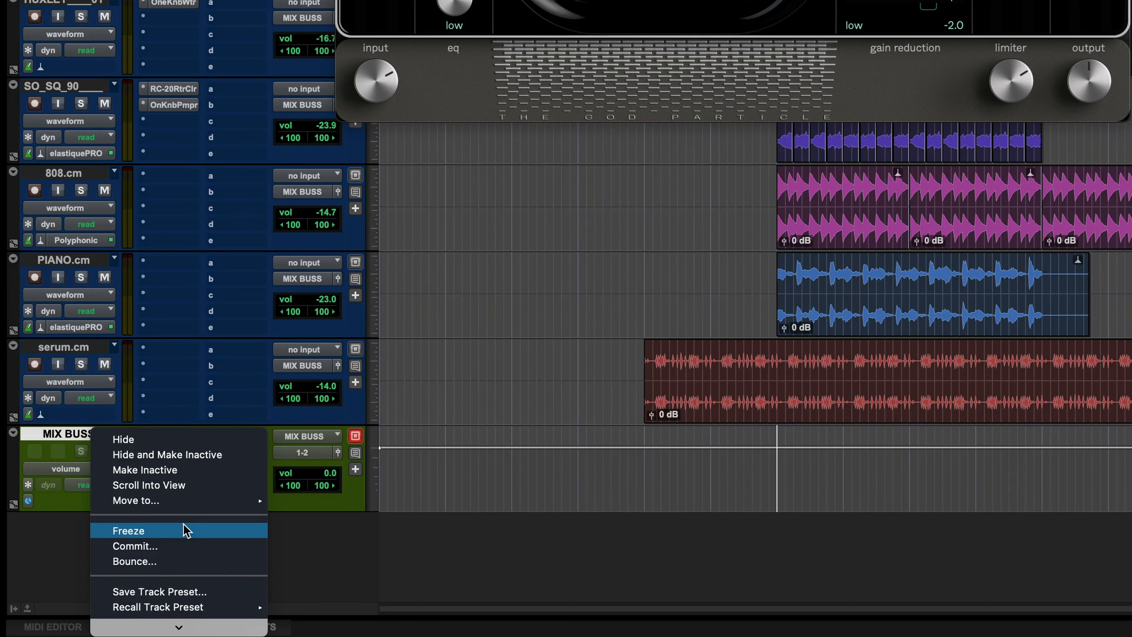
Step: Freeze the MIX BUSS aux track, rendering The God Particle's processing into audio
click(128, 530)
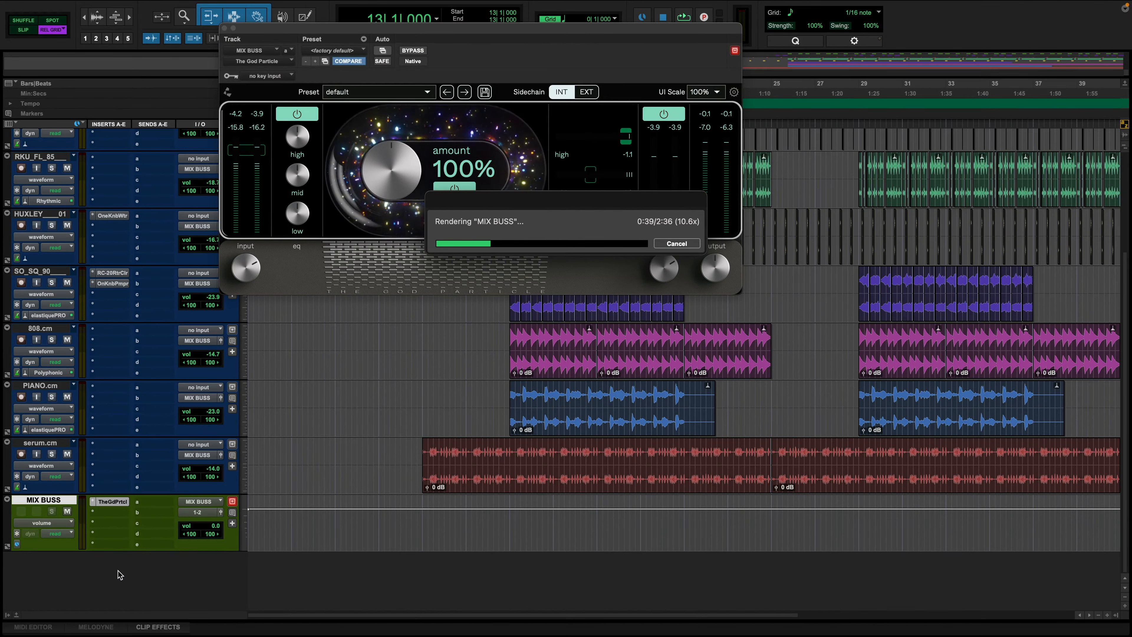
click(675, 244)
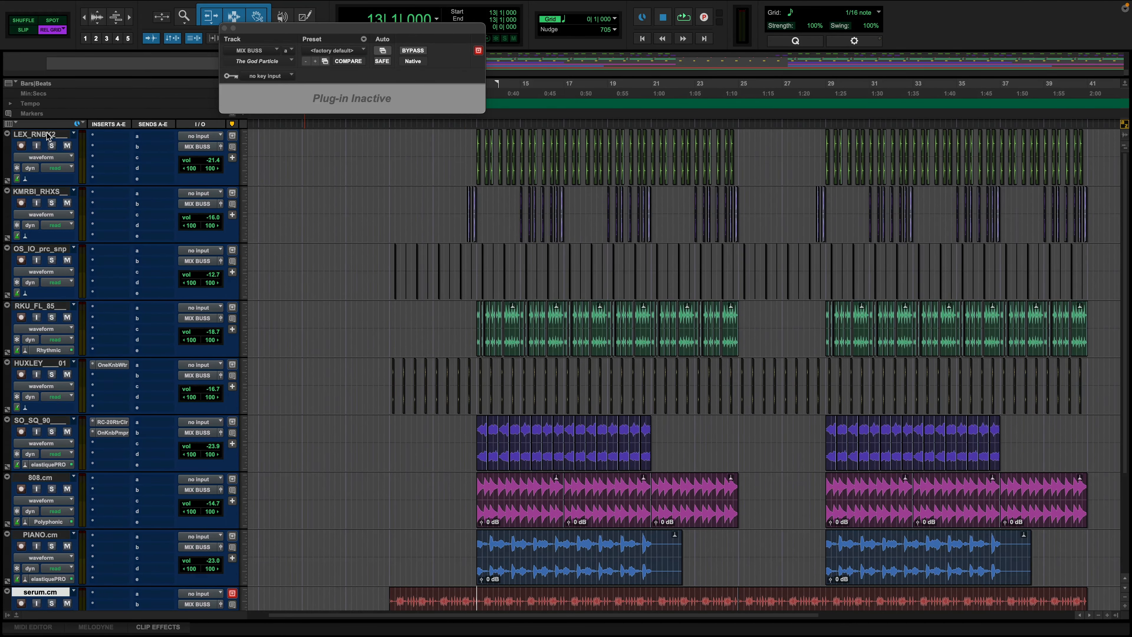